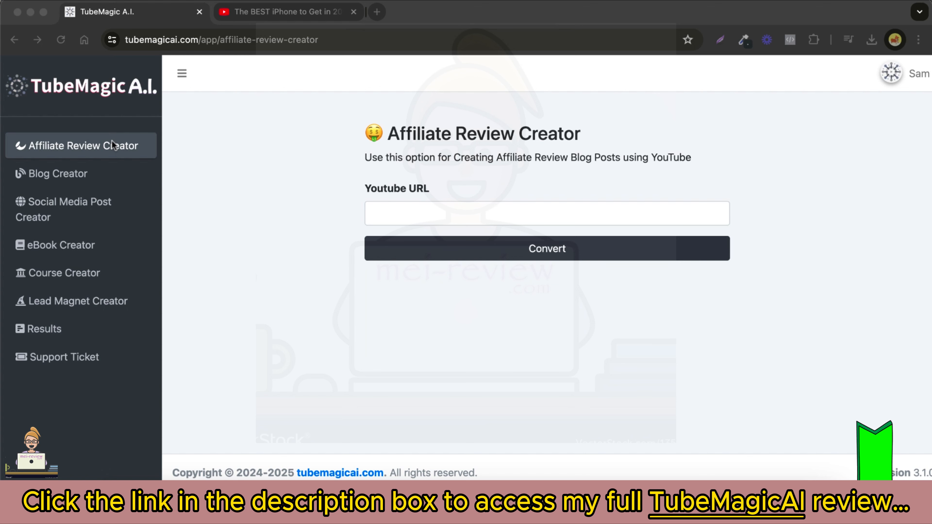
{"action": "mouse_move", "coordinate": [265, 317]}
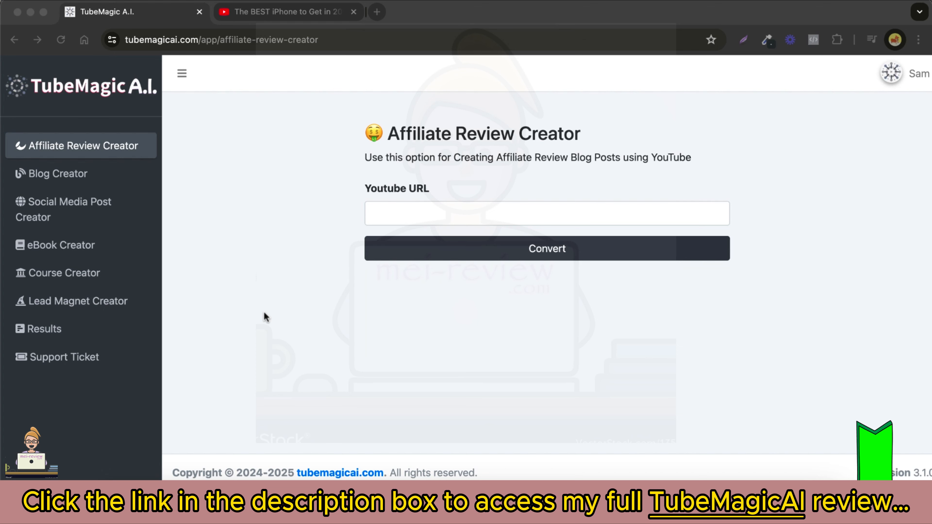
{"action": "mouse_move", "coordinate": [79, 187]}
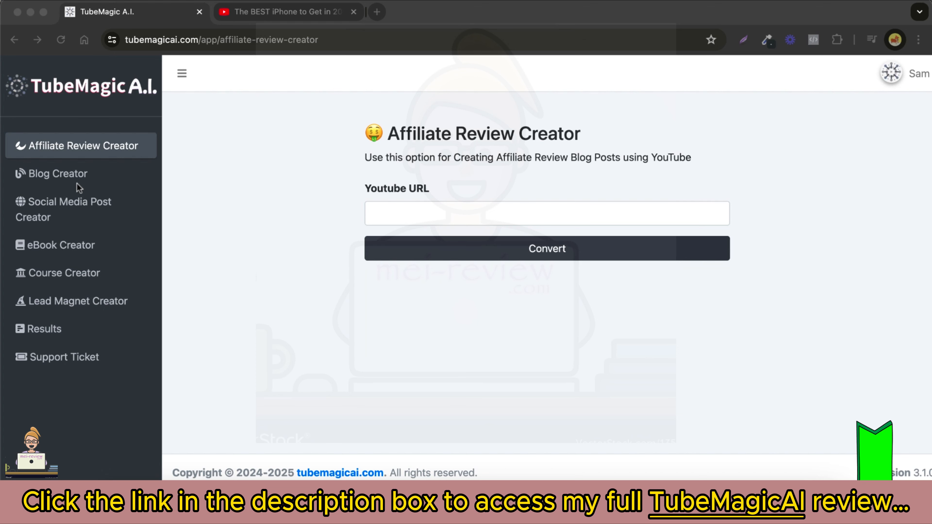
{"action": "mouse_move", "coordinate": [82, 178]}
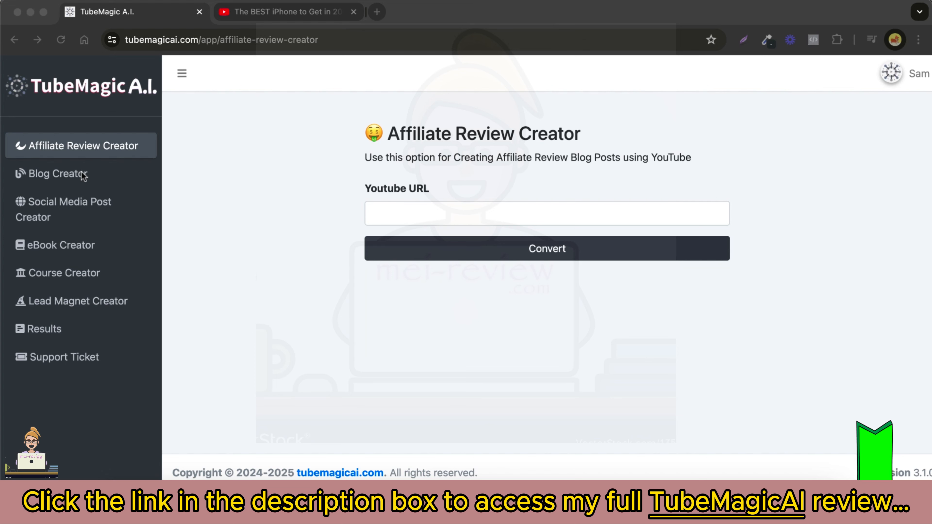
{"action": "mouse_move", "coordinate": [78, 214]}
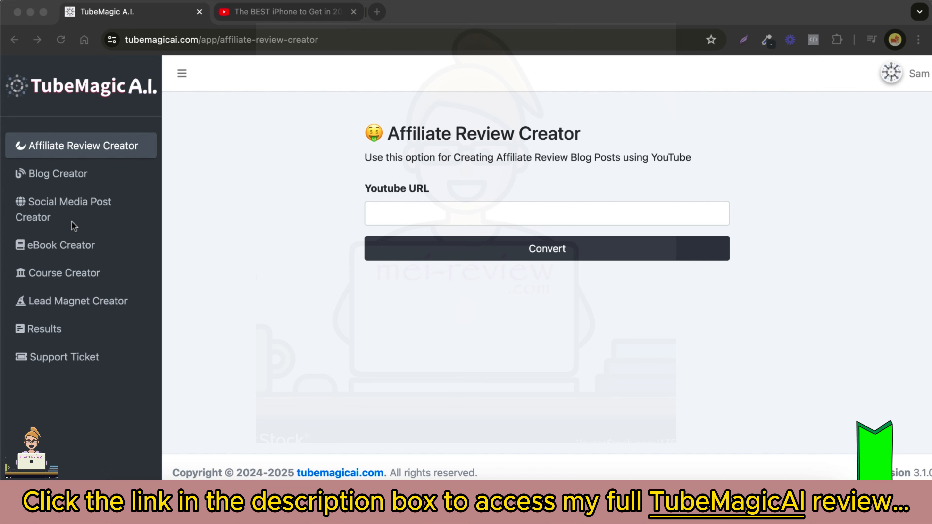
{"action": "mouse_move", "coordinate": [72, 242]}
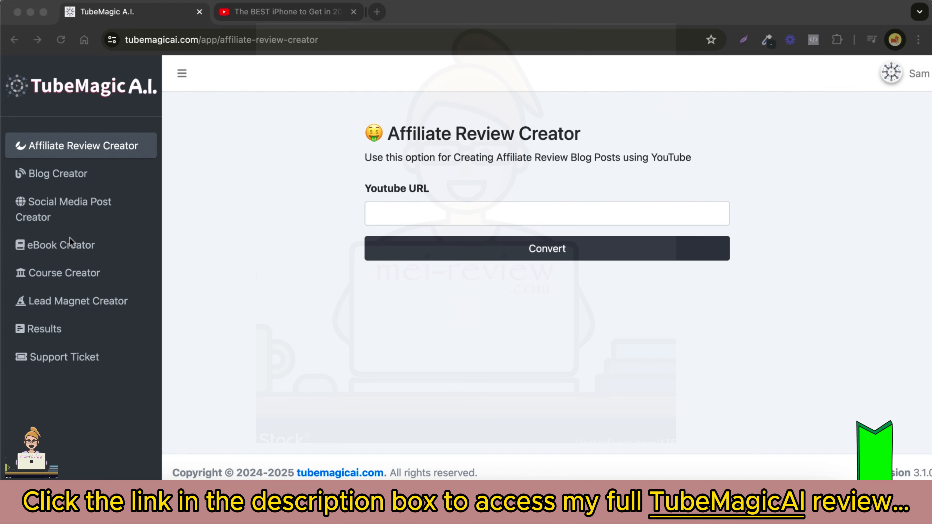
{"action": "mouse_move", "coordinate": [70, 246]}
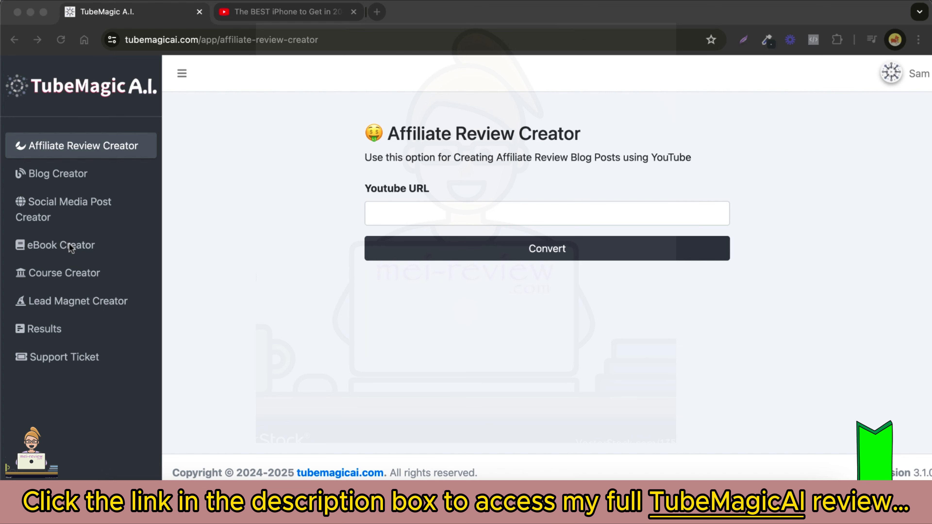
{"action": "mouse_move", "coordinate": [71, 280]}
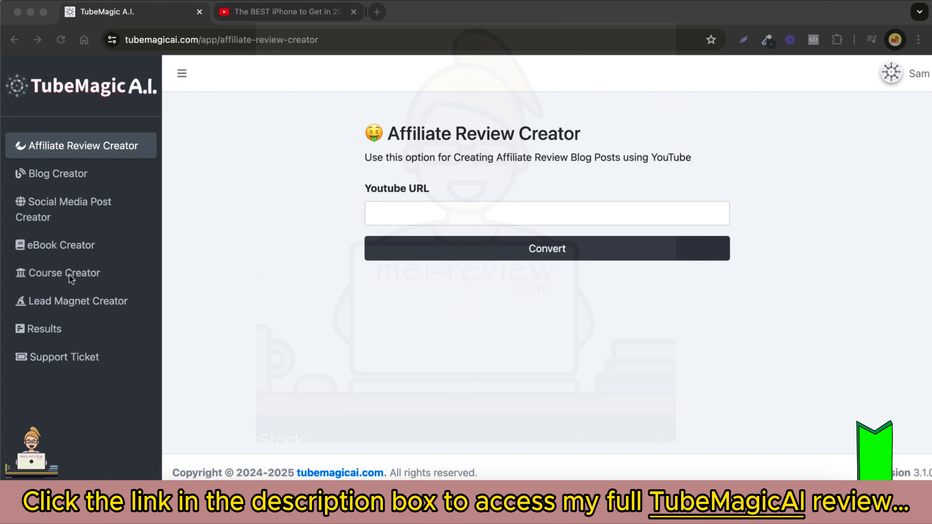
{"action": "mouse_move", "coordinate": [84, 279]}
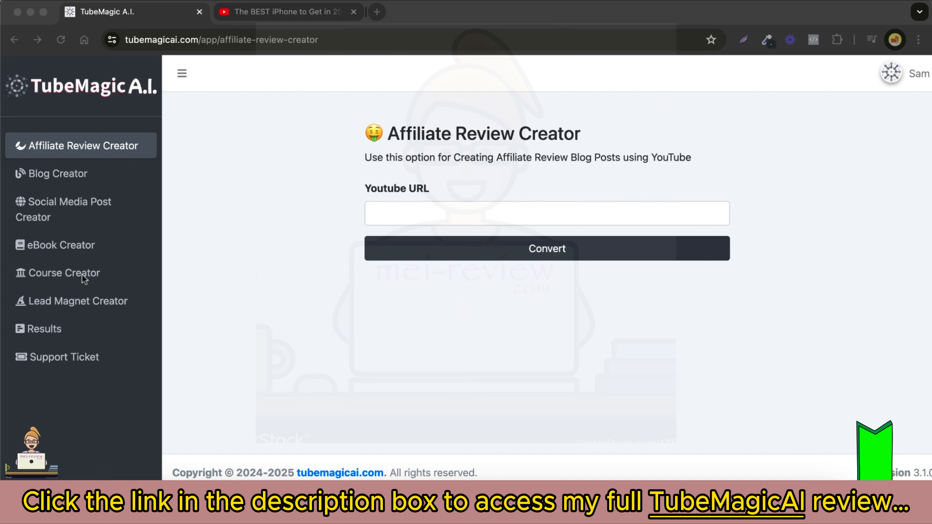
{"action": "mouse_move", "coordinate": [122, 152]}
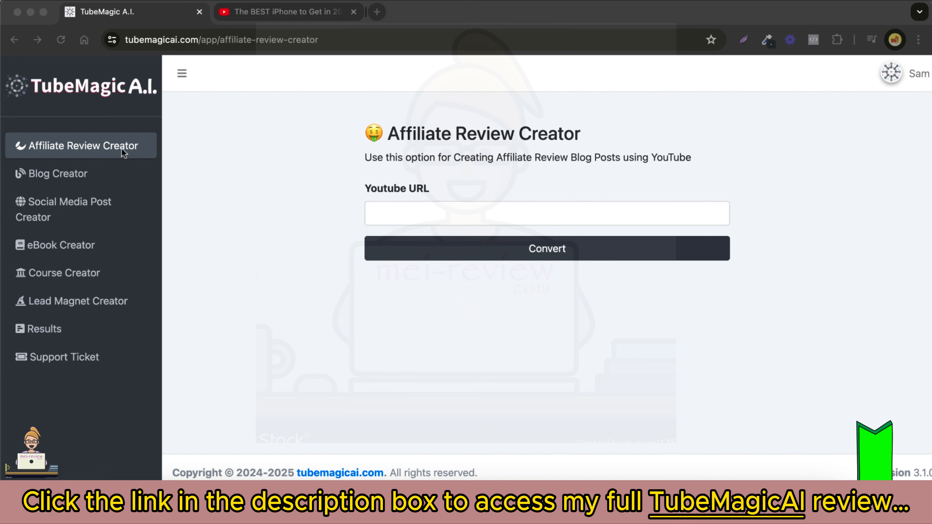
{"action": "mouse_move", "coordinate": [354, 231]}
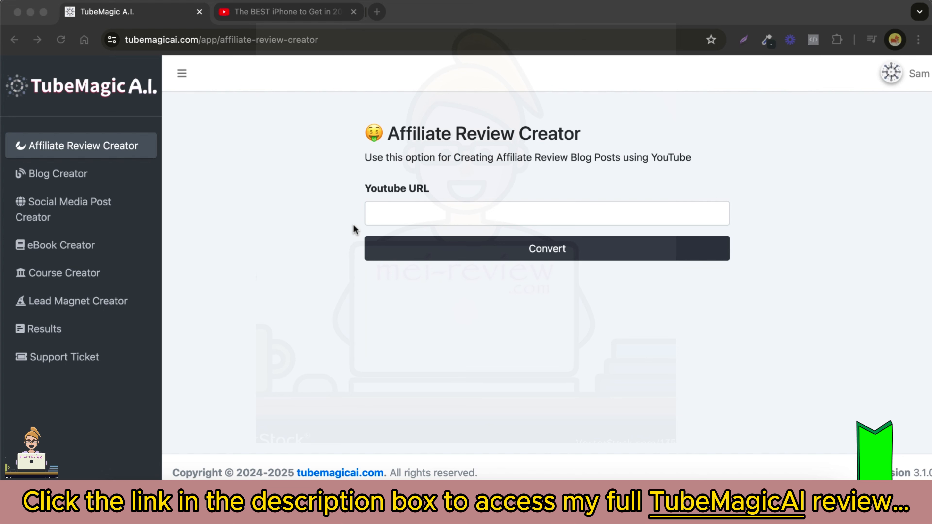
- Copy the iPhone review video's YouTube address and return to the Affiliate Review Creator
{"action": "left_click", "coordinate": [286, 11]}
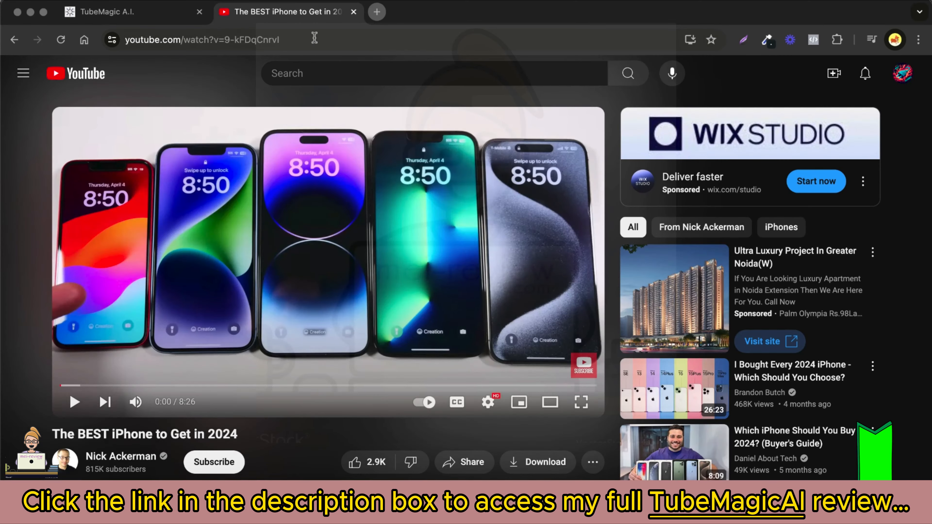
{"action": "left_click", "coordinate": [201, 39]}
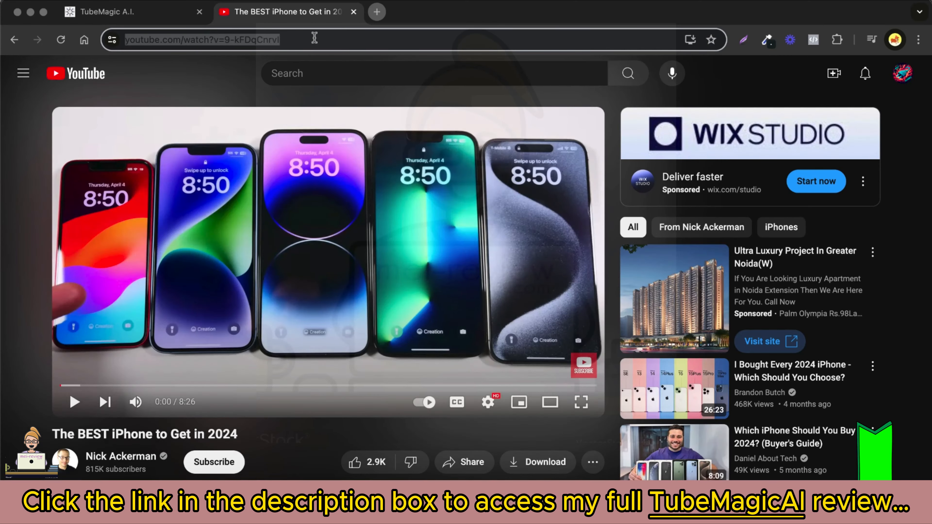
{"action": "left_click", "coordinate": [104, 11]}
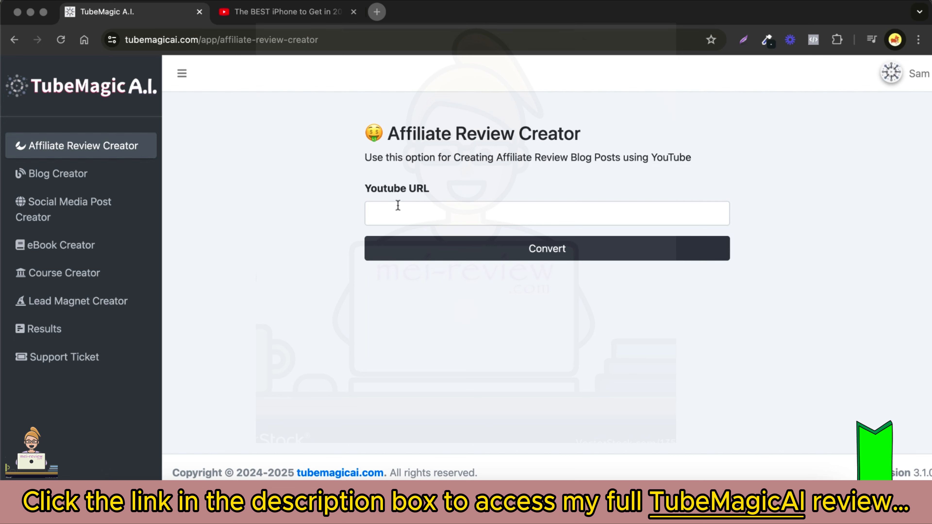
{"action": "type", "text": "https://www.youtube.com/watch?v=9-kFDqCnrvI"}
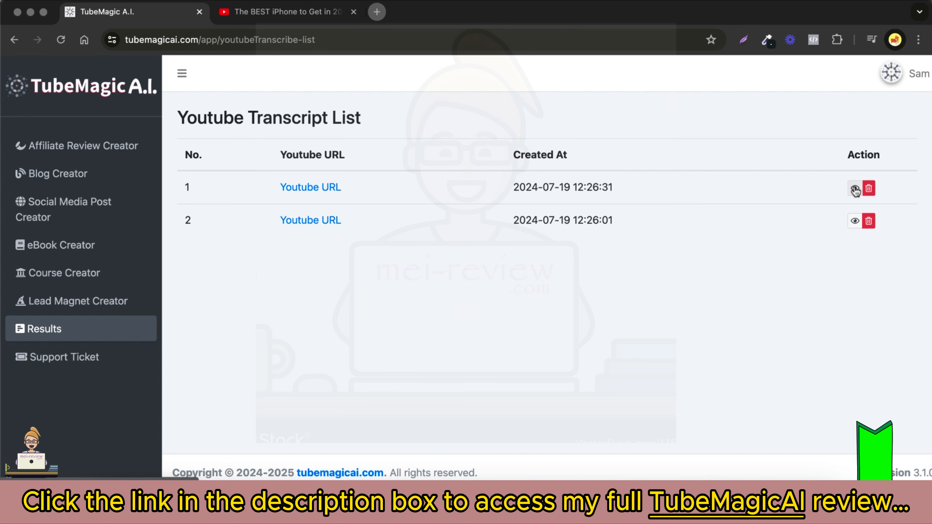
{"action": "left_click", "coordinate": [854, 188]}
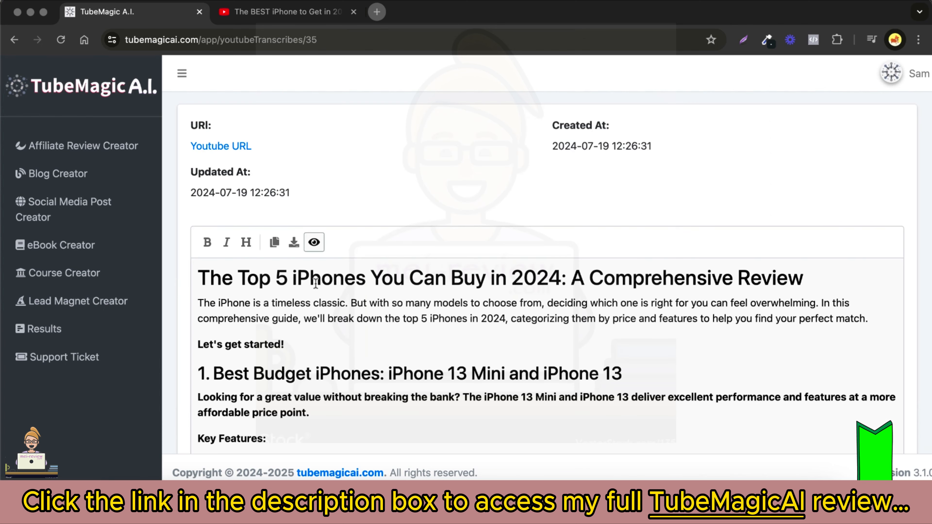
{"action": "scroll", "scroll_direction": "down", "scroll_amount": 3}
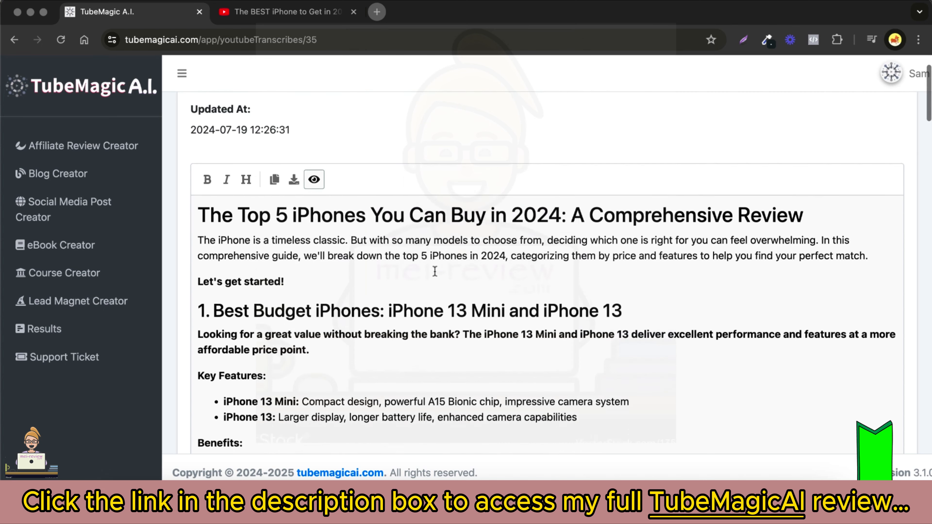
{"action": "scroll", "scroll_direction": "down", "scroll_amount": 3}
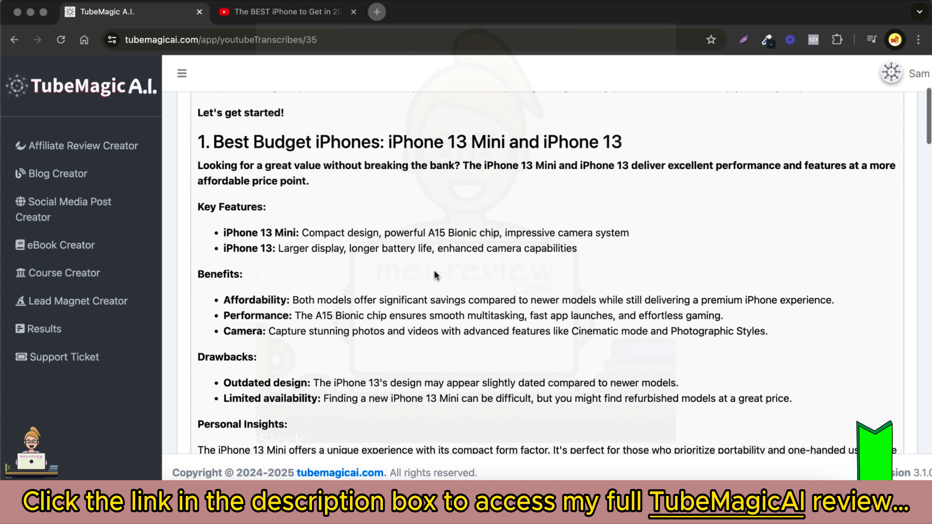
{"action": "scroll", "scroll_direction": "down", "scroll_amount": 3}
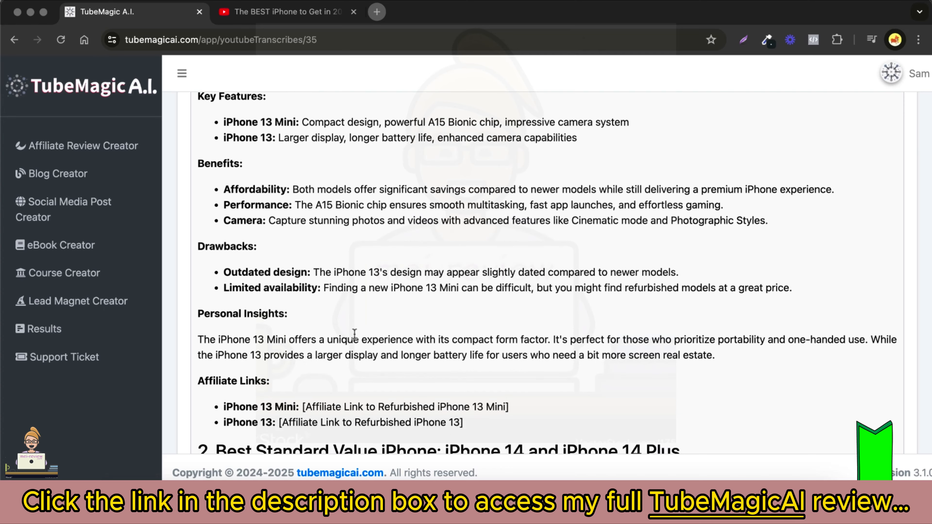
{"action": "scroll", "scroll_direction": "down", "scroll_amount": 3}
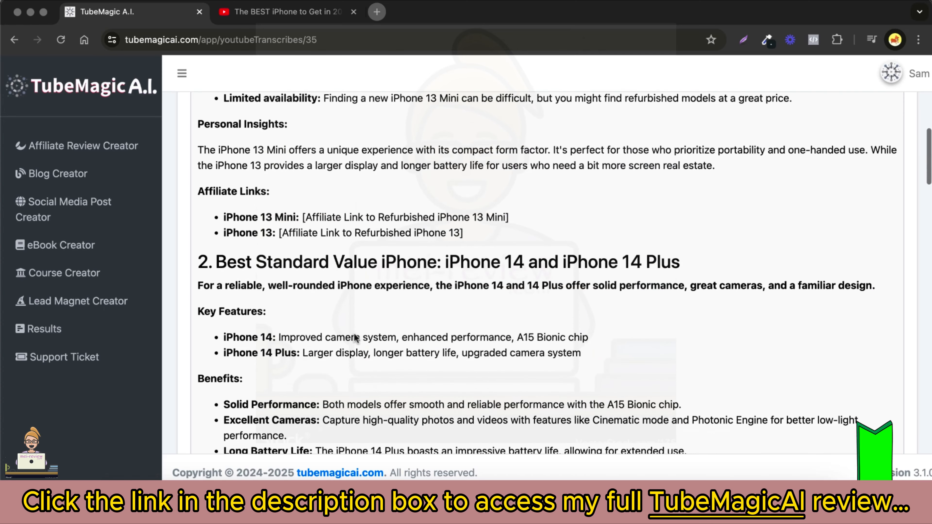
{"action": "scroll", "scroll_direction": "down", "scroll_amount": 3}
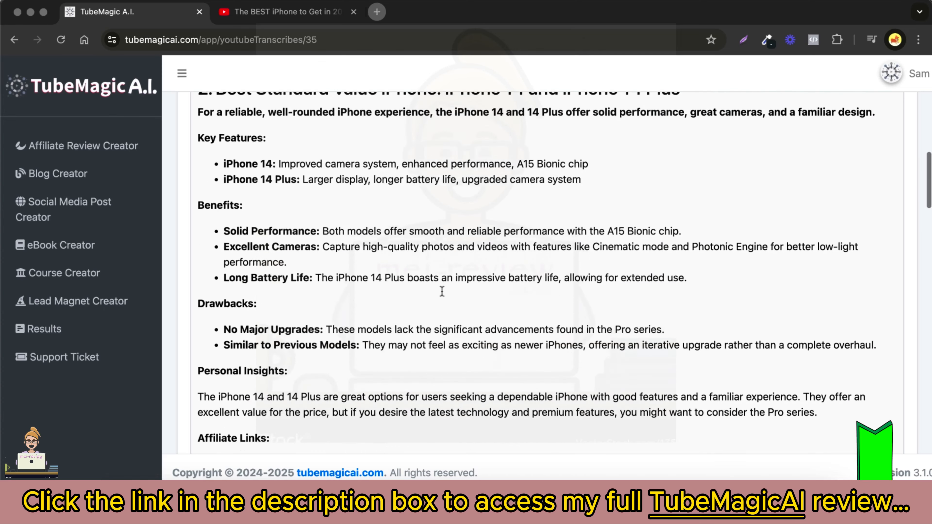
{"action": "scroll", "scroll_direction": "down", "scroll_amount": 3}
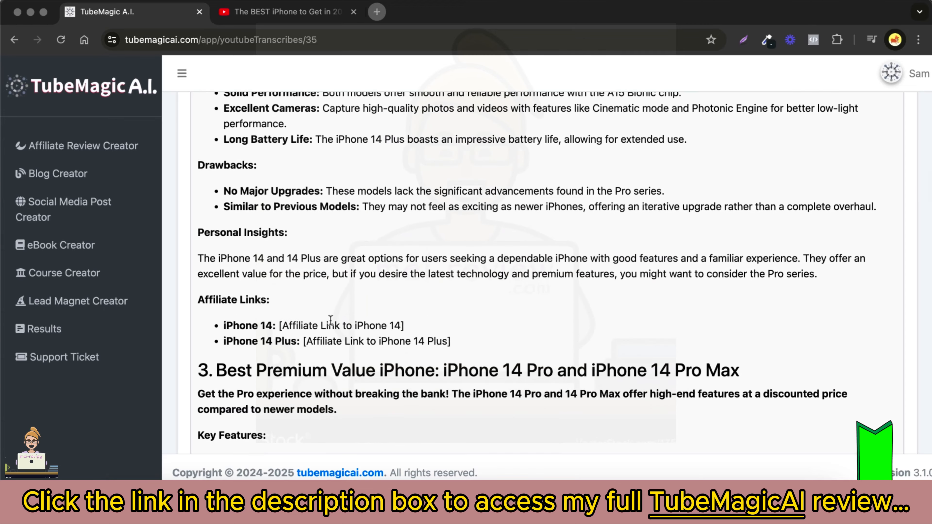
{"action": "scroll", "scroll_direction": "up", "scroll_amount": 3}
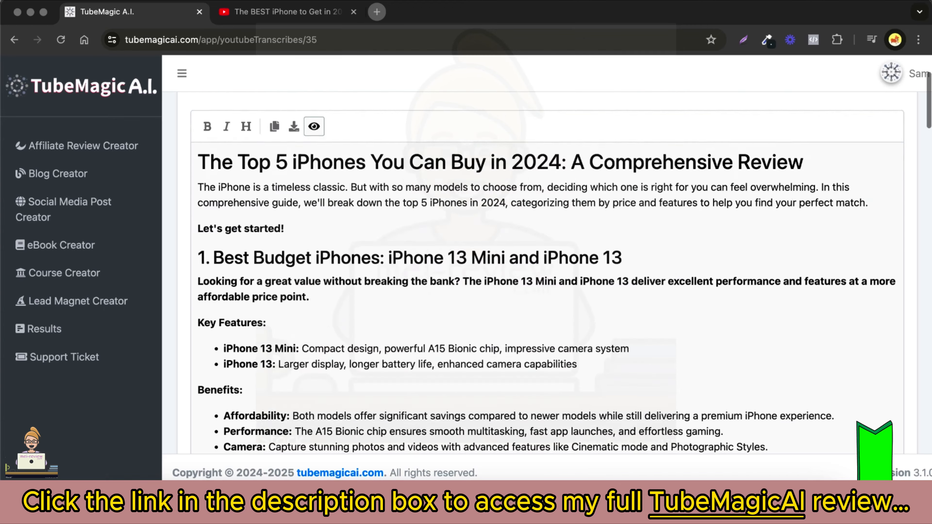
{"action": "scroll", "scroll_direction": "down", "scroll_amount": 3}
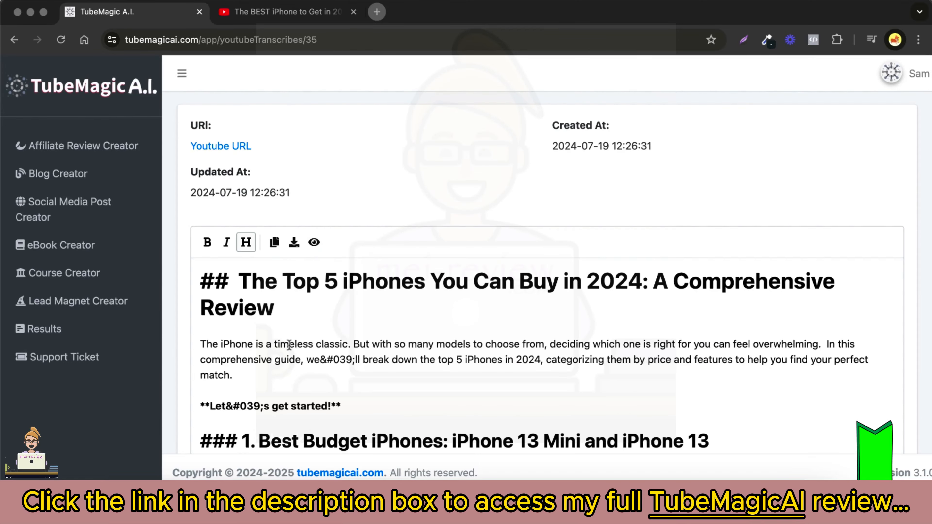
- Toggle the article between raw markdown and formatted preview, ending on the formatted version
{"action": "scroll", "scroll_direction": "down", "scroll_amount": 3}
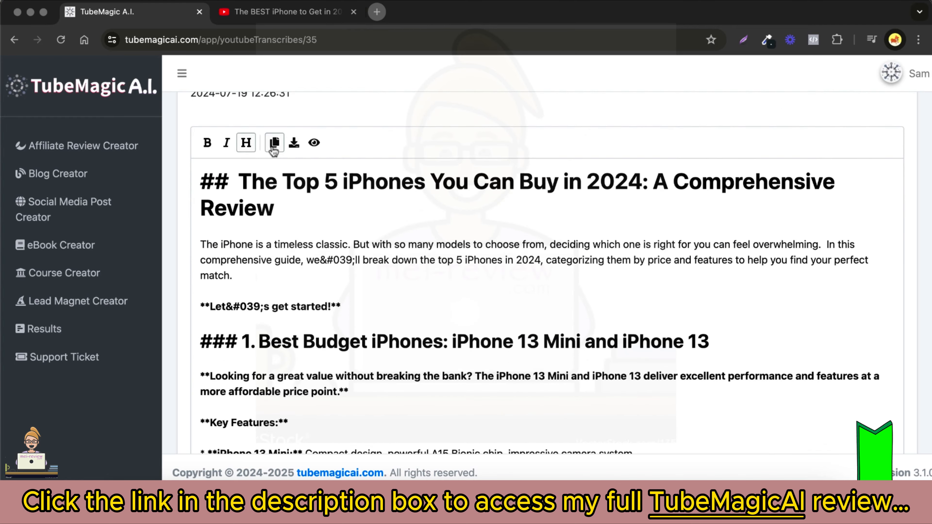
{"action": "mouse_move", "coordinate": [579, 125]}
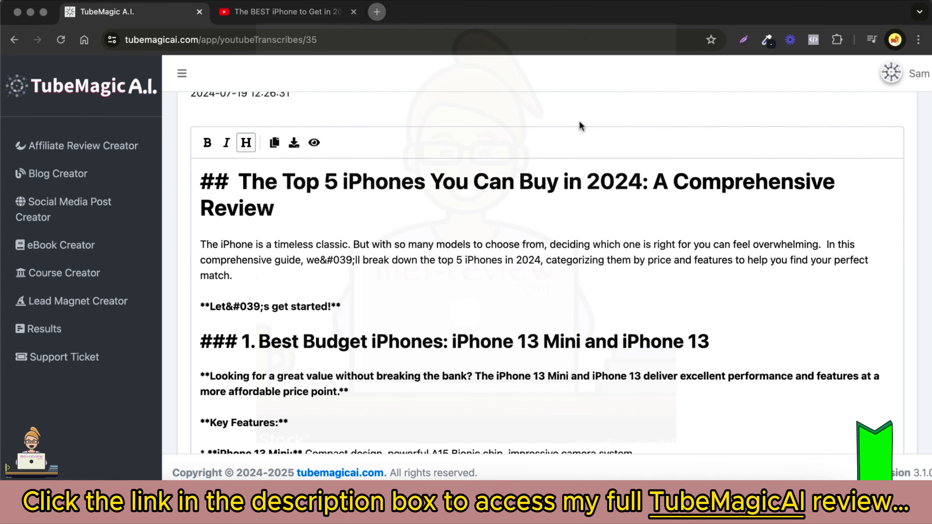
{"action": "left_click", "coordinate": [314, 142]}
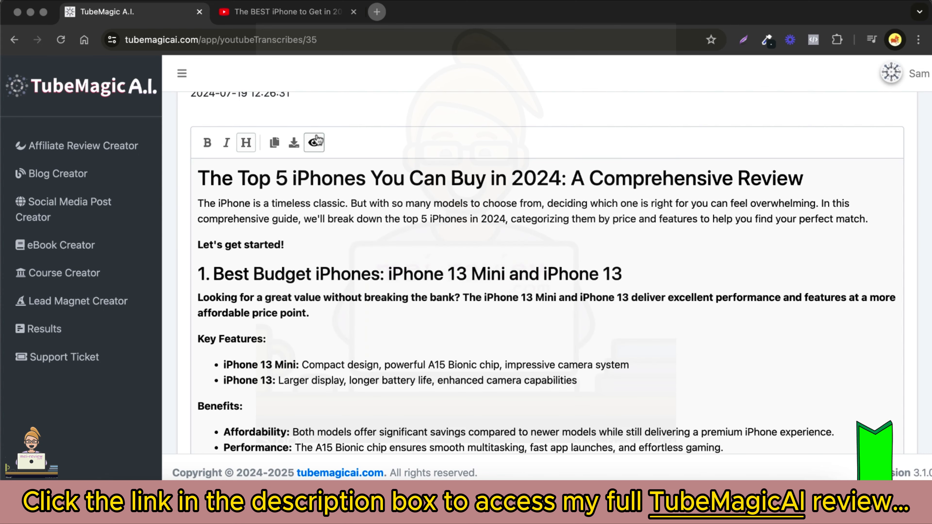
{"action": "left_click", "coordinate": [314, 143]}
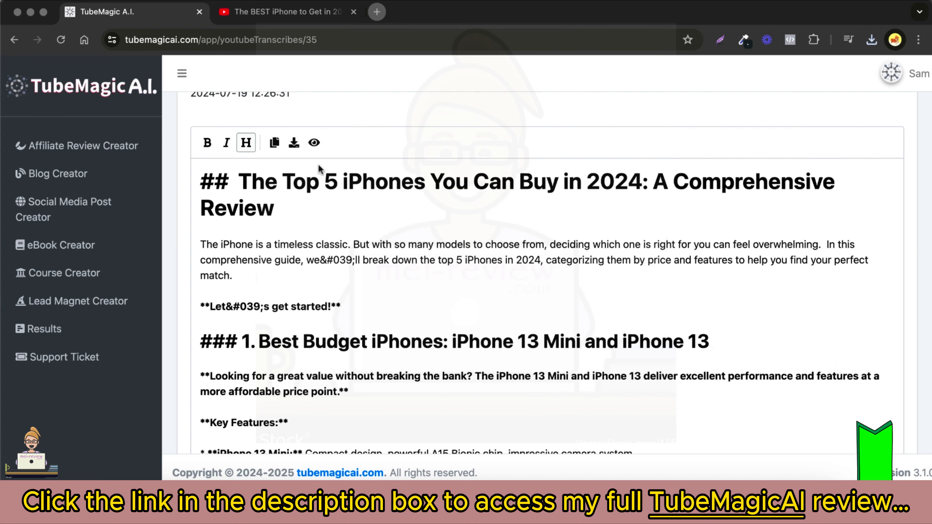
{"action": "left_click", "coordinate": [313, 143]}
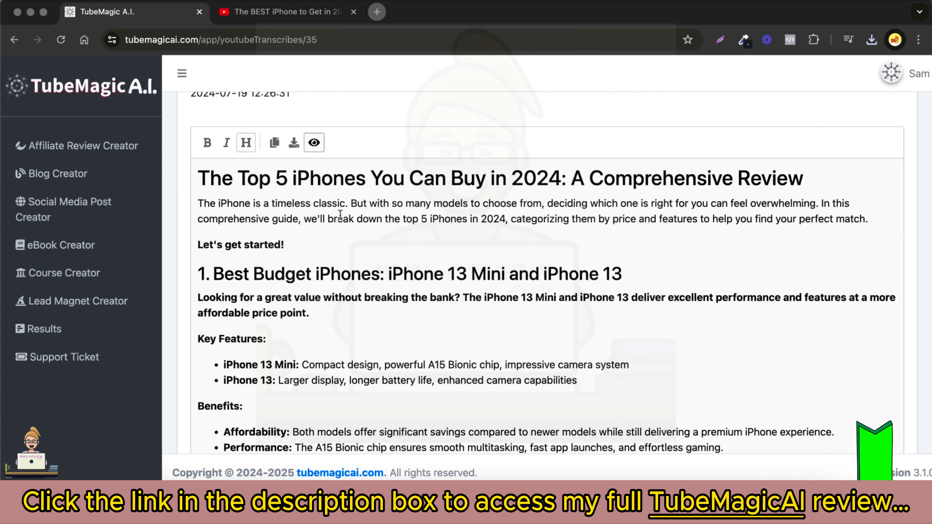
{"action": "left_click", "coordinate": [44, 328]}
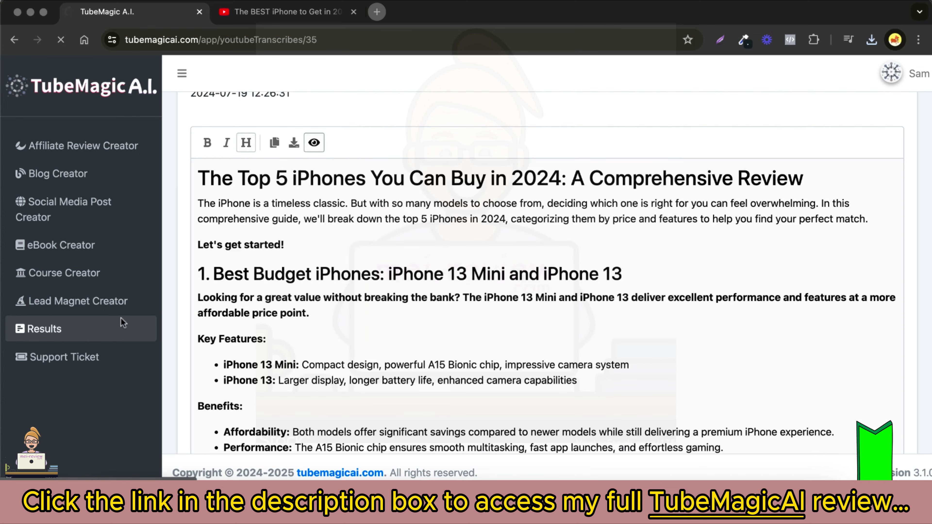
- View the YouTube Transcript List, then return to a new Affiliate Review Creator form
{"action": "left_click", "coordinate": [45, 328]}
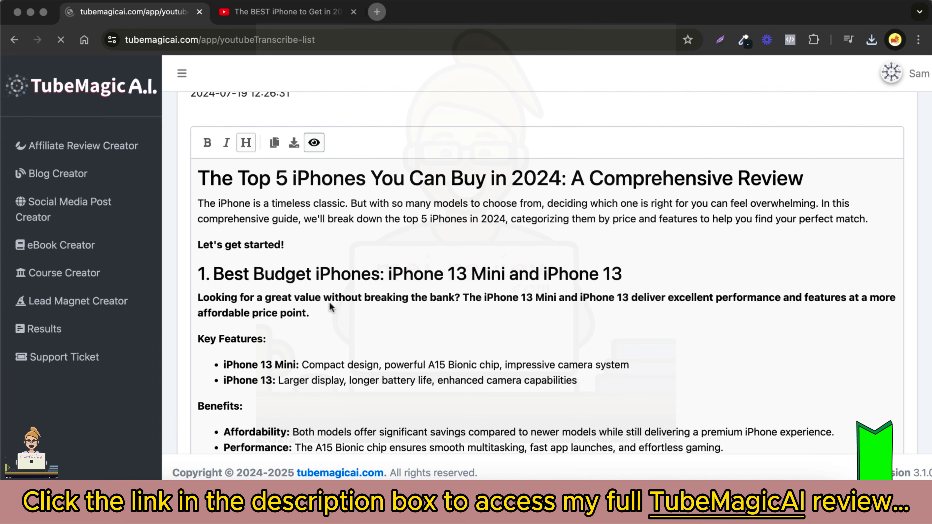
{"action": "left_click", "coordinate": [42, 328]}
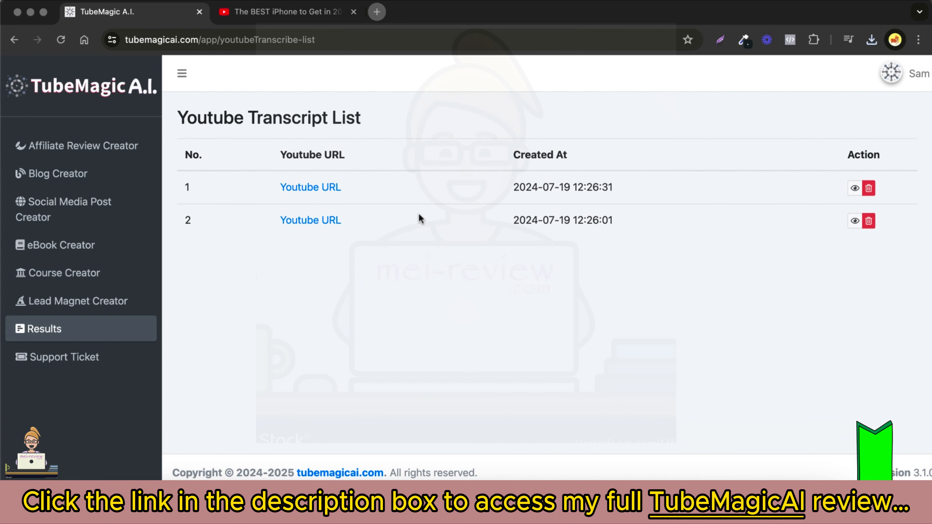
{"action": "mouse_move", "coordinate": [441, 266]}
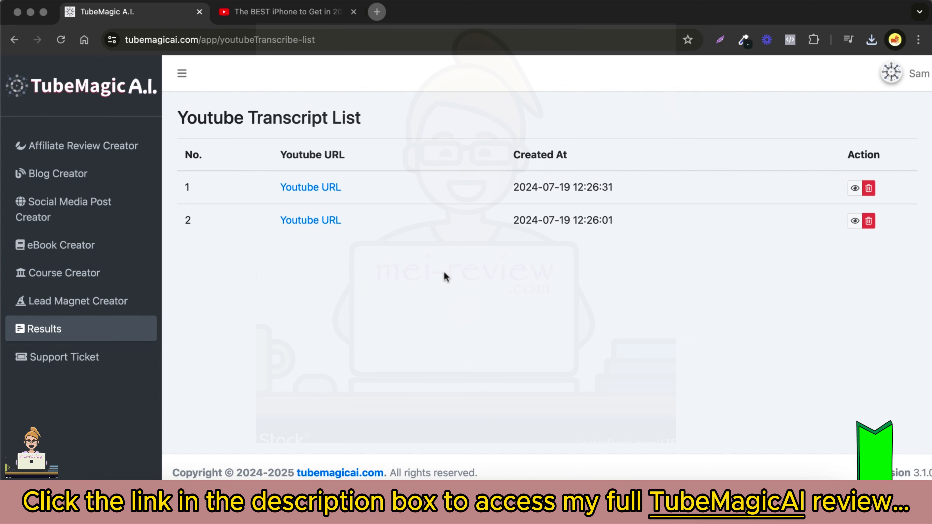
{"action": "left_click", "coordinate": [82, 145]}
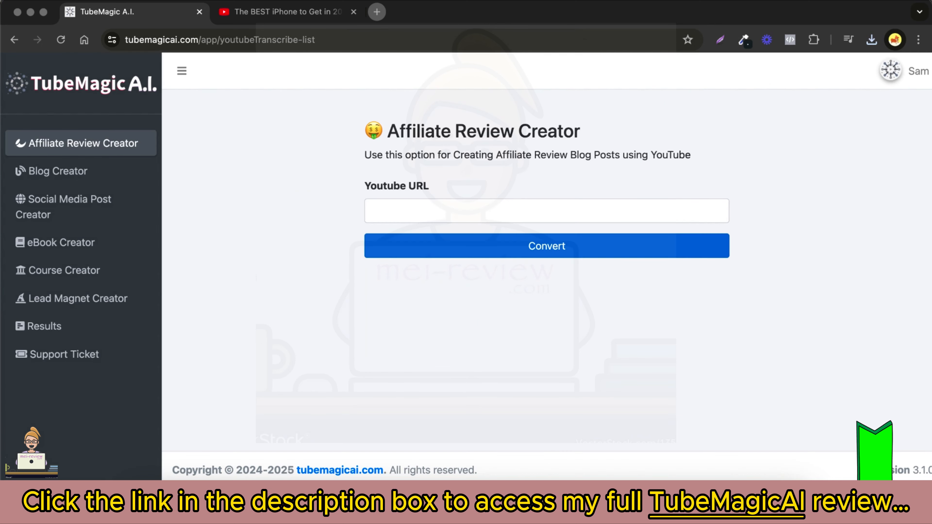